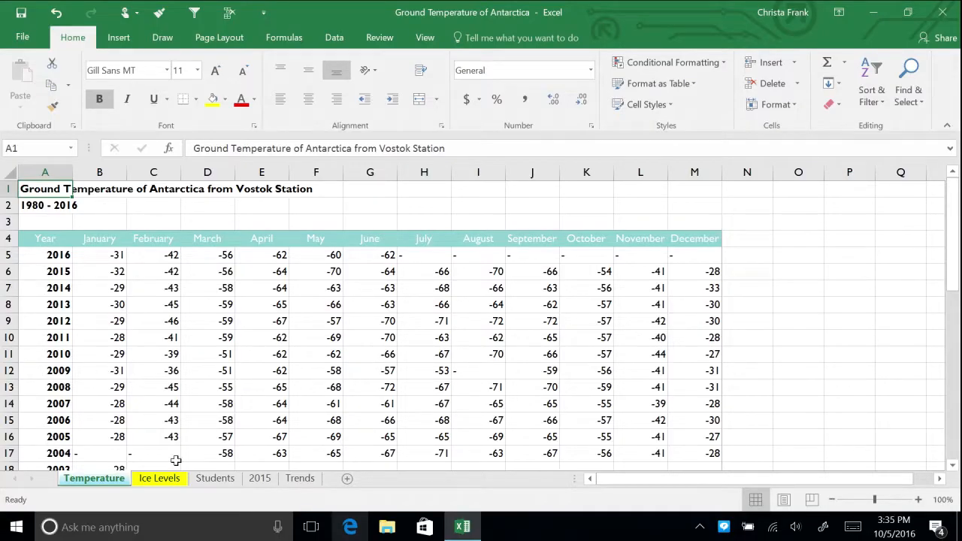
- Merge and centre the title and the 1980–2016 subtitle across columns A to C on Ice Levels
{"action": "left_click", "coordinate": [159, 478]}
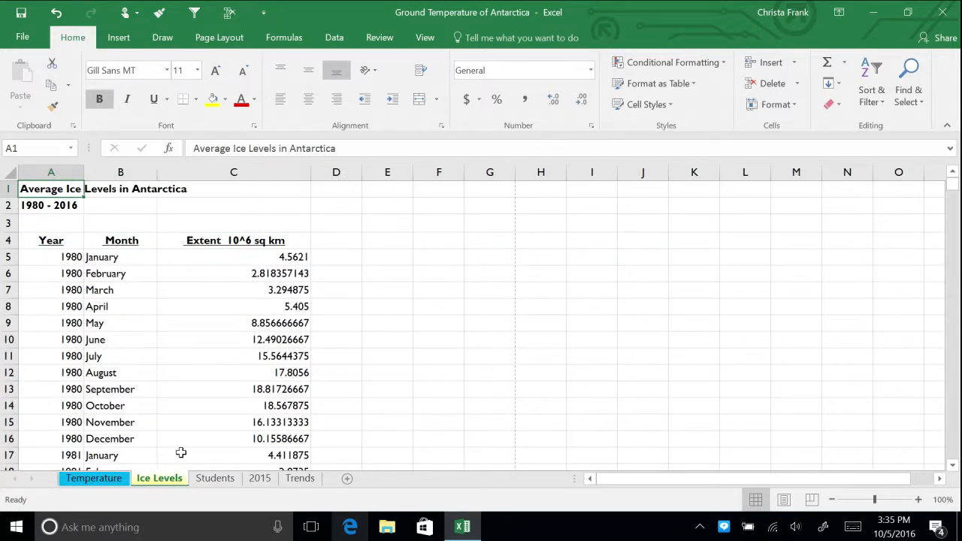
{"action": "mouse_move", "coordinate": [385, 338]}
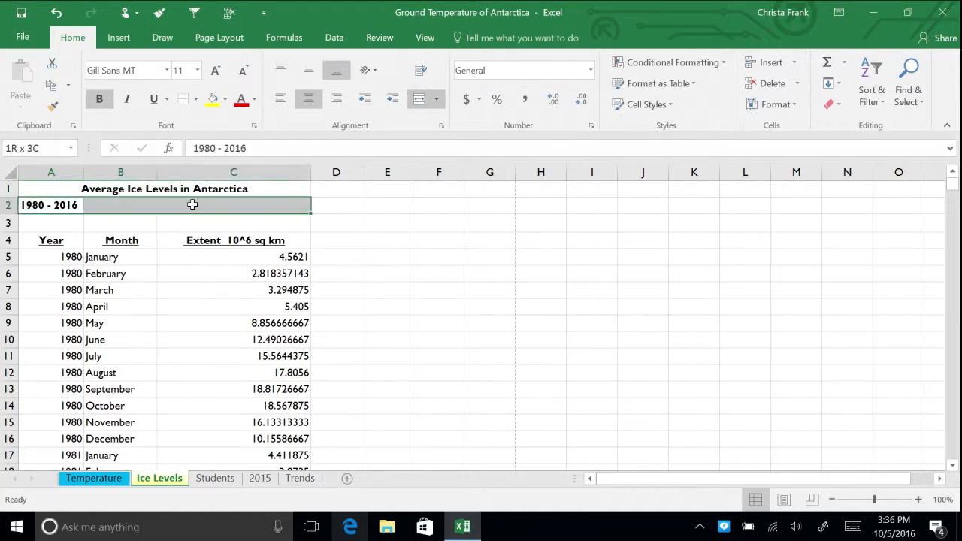
{"action": "left_click", "coordinate": [418, 99]}
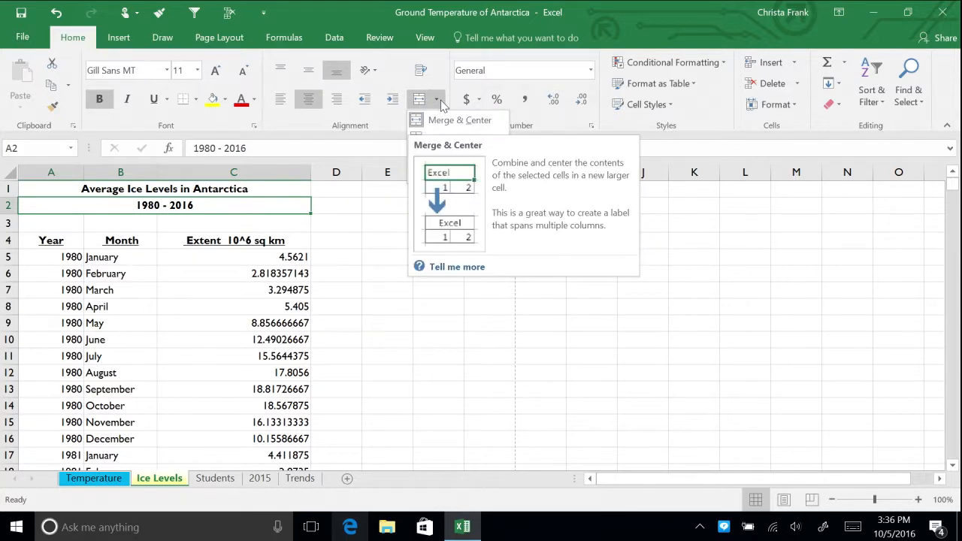
{"action": "left_click", "coordinate": [442, 100]}
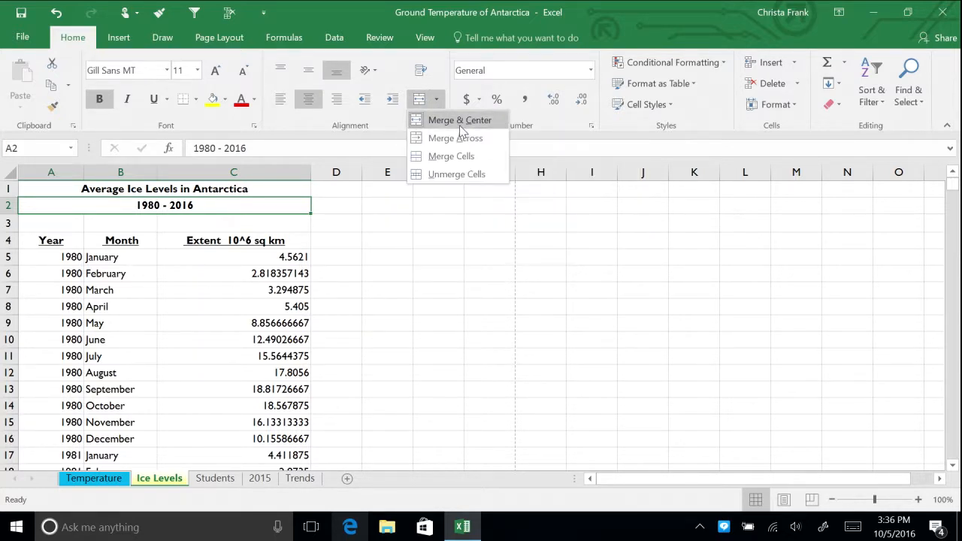
{"action": "mouse_move", "coordinate": [457, 174]}
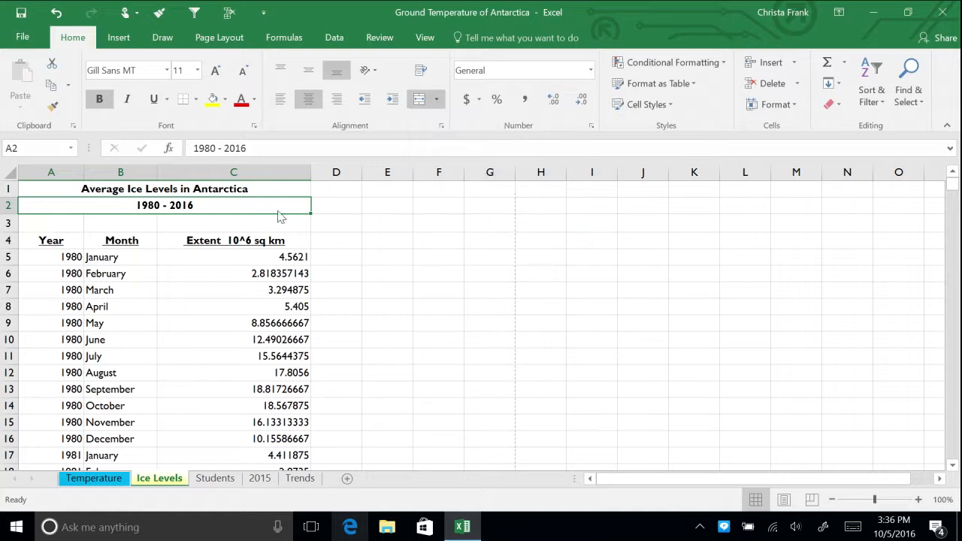
{"action": "mouse_move", "coordinate": [276, 210]}
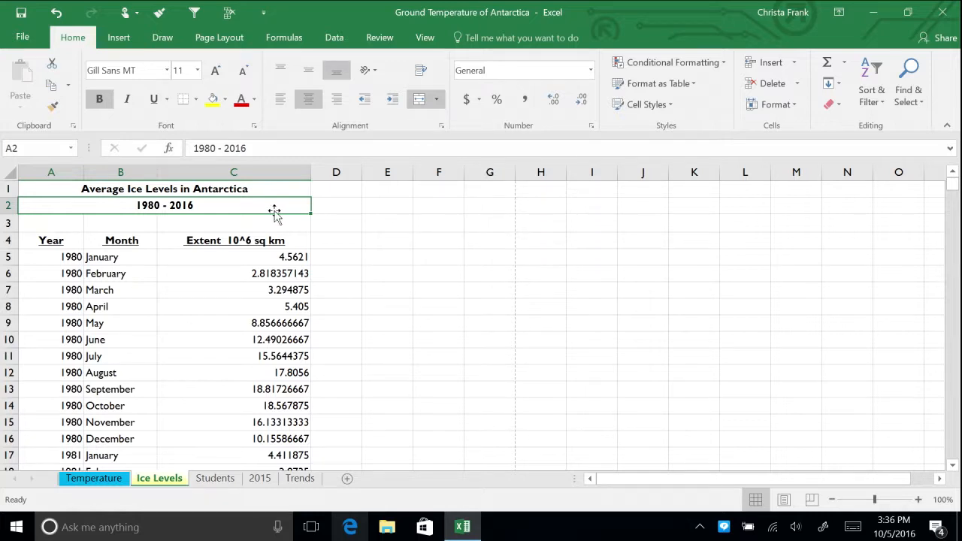
- Delete blank row 3 so the column headers sit directly under the subtitle
{"action": "right_click", "coordinate": [52, 223]}
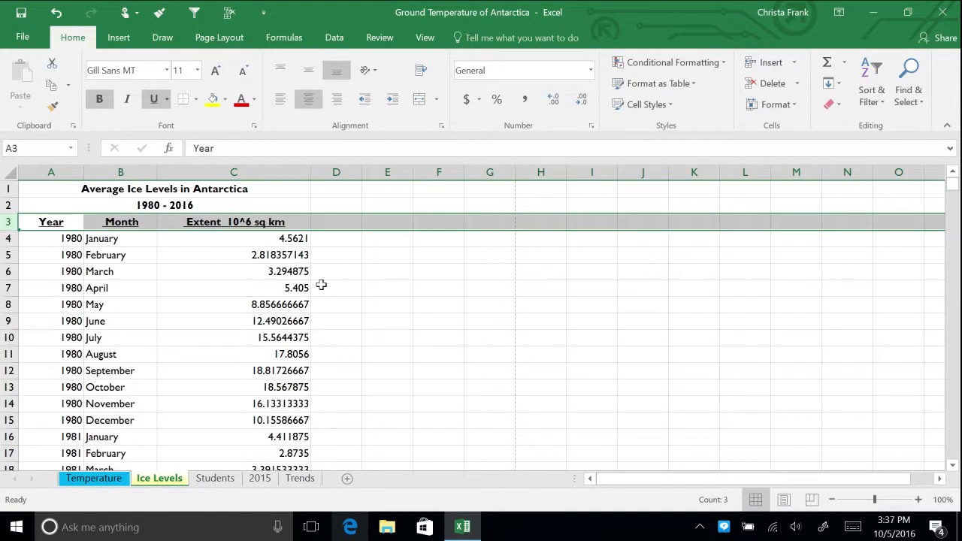
{"action": "mouse_move", "coordinate": [340, 260]}
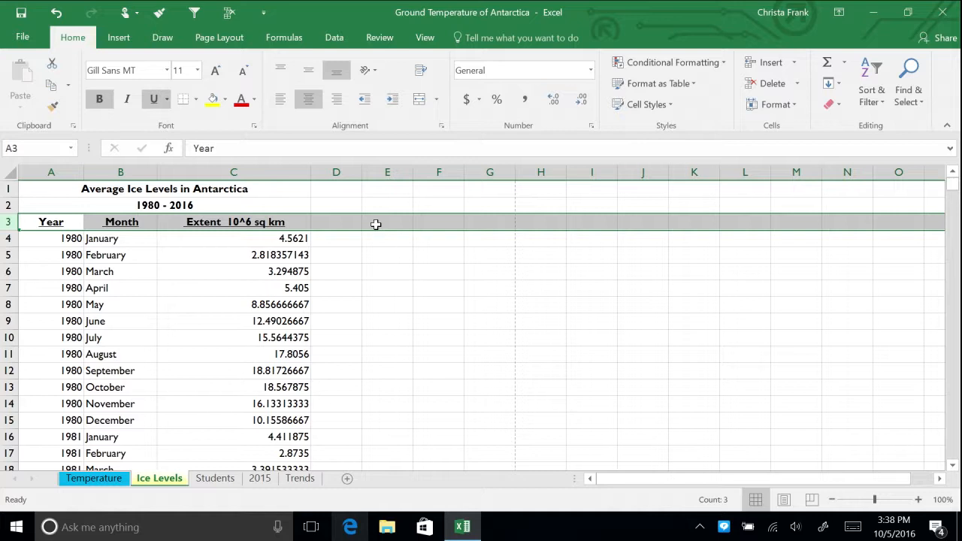
{"action": "mouse_move", "coordinate": [370, 223]}
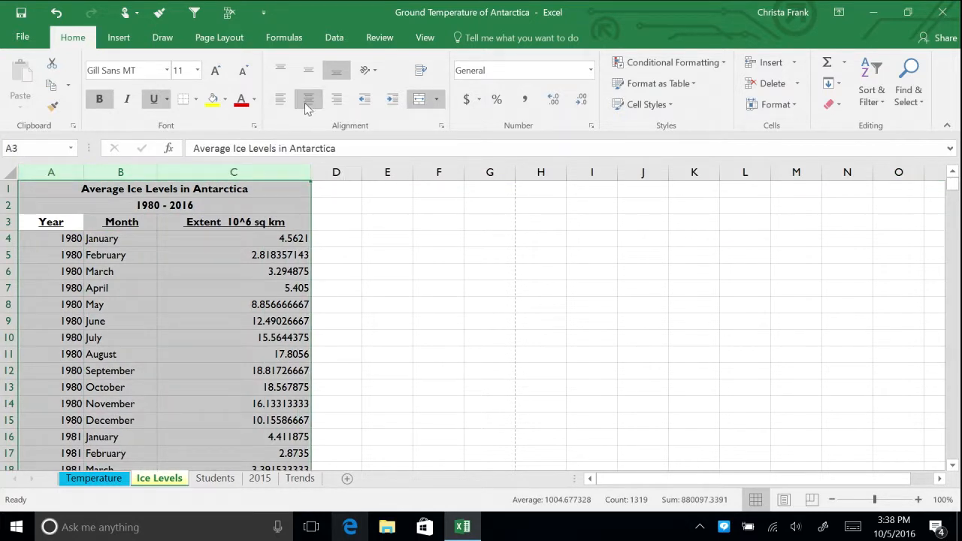
{"action": "mouse_move", "coordinate": [308, 99]}
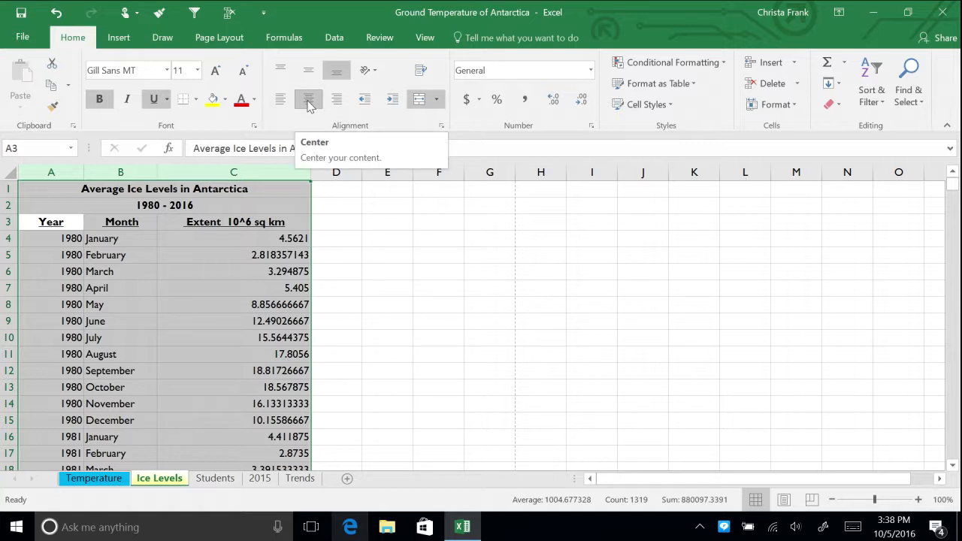
- Centre the Year and Month entries horizontally within the table columns
{"action": "left_click", "coordinate": [280, 99]}
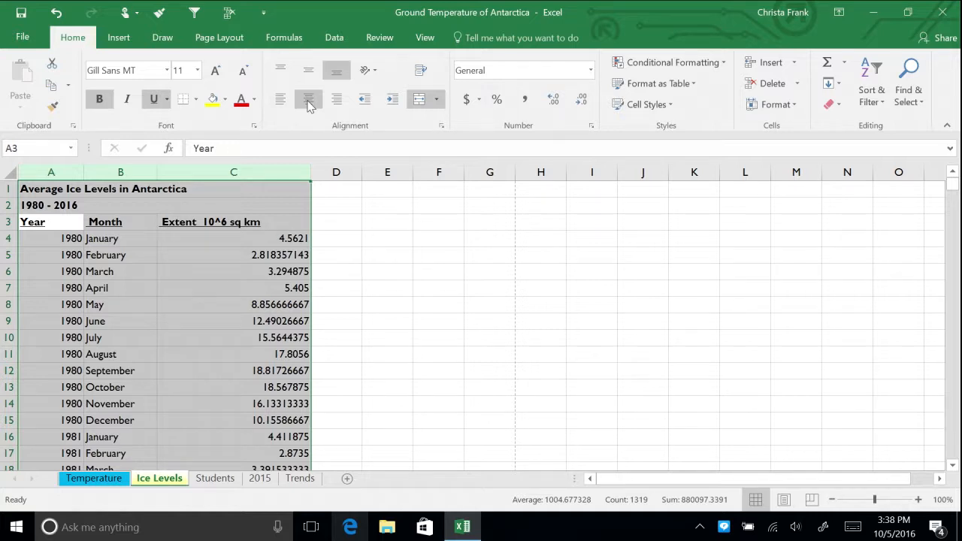
{"action": "left_click", "coordinate": [308, 99]}
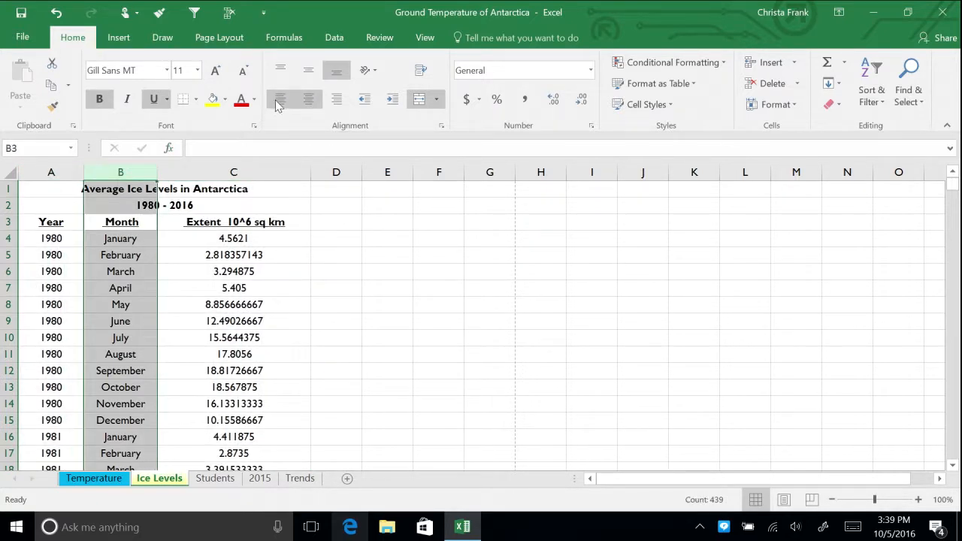
{"action": "left_click", "coordinate": [280, 99]}
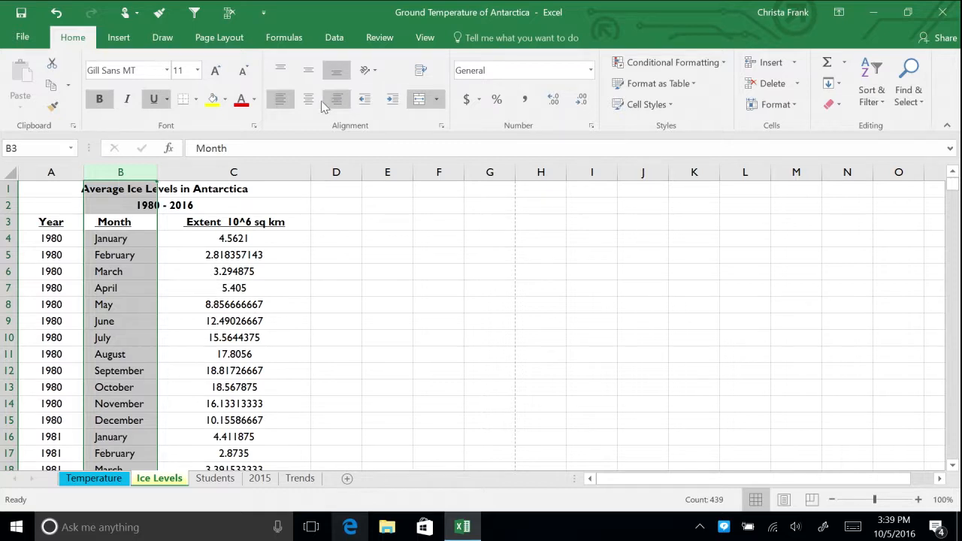
{"action": "left_click", "coordinate": [307, 99]}
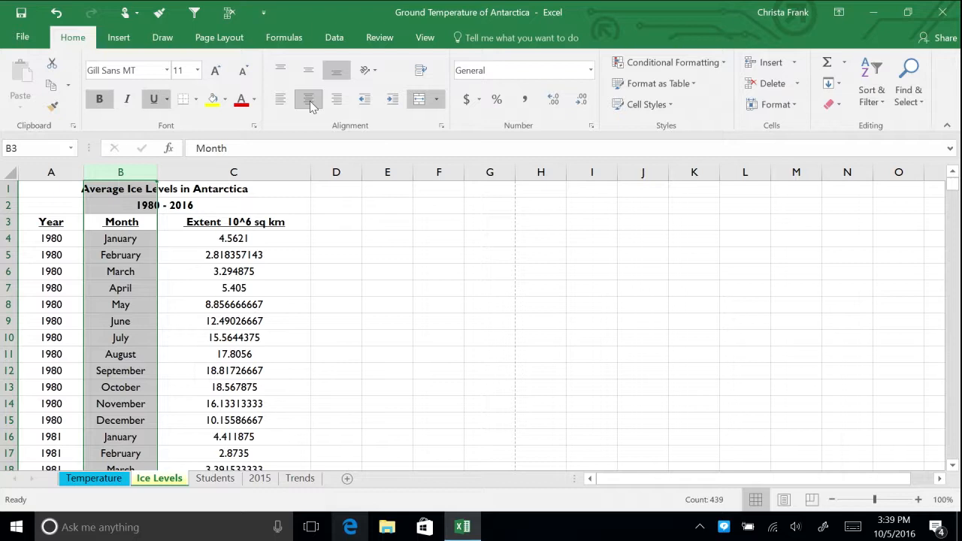
{"action": "left_click", "coordinate": [307, 71]}
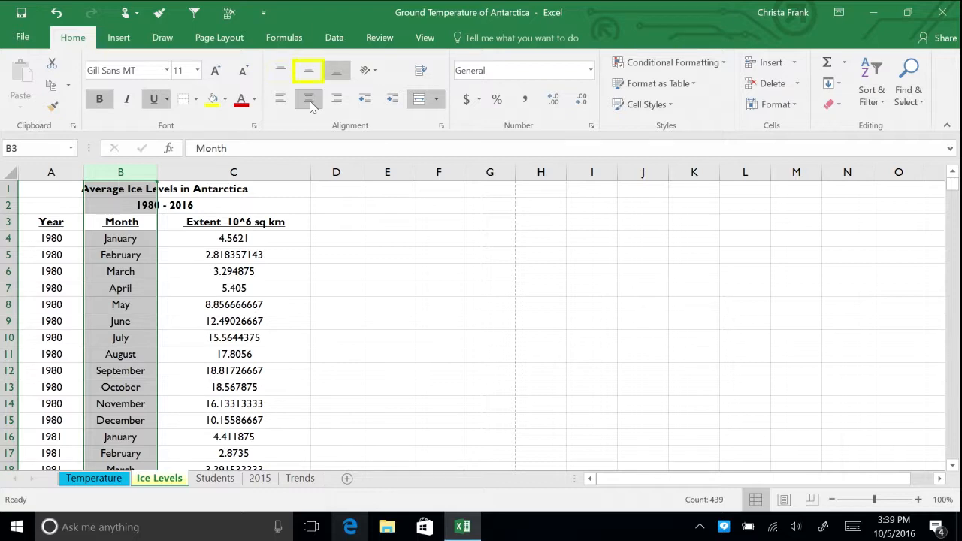
{"action": "left_click", "coordinate": [335, 71]}
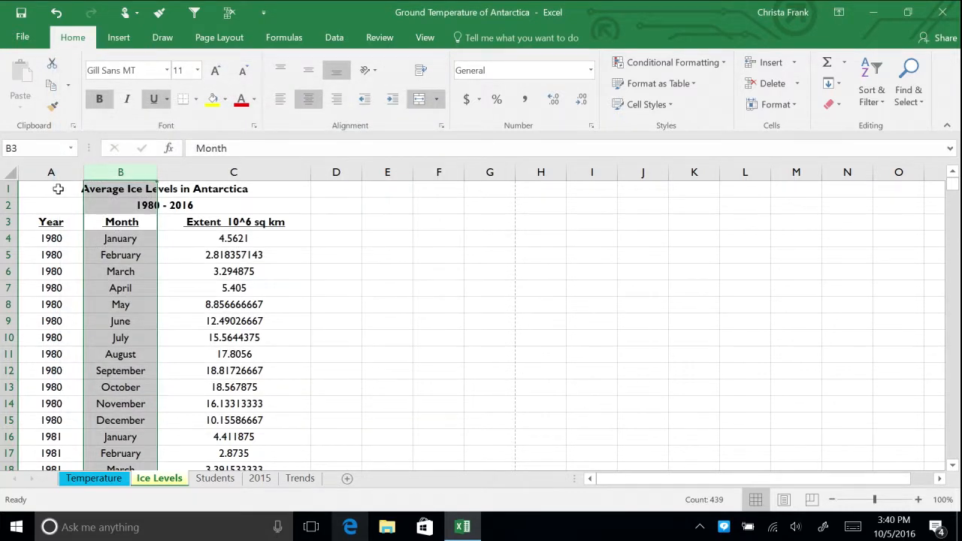
- Set the whole table from A1 down to Arial and reduce the text to size 10
{"action": "left_click", "coordinate": [52, 190]}
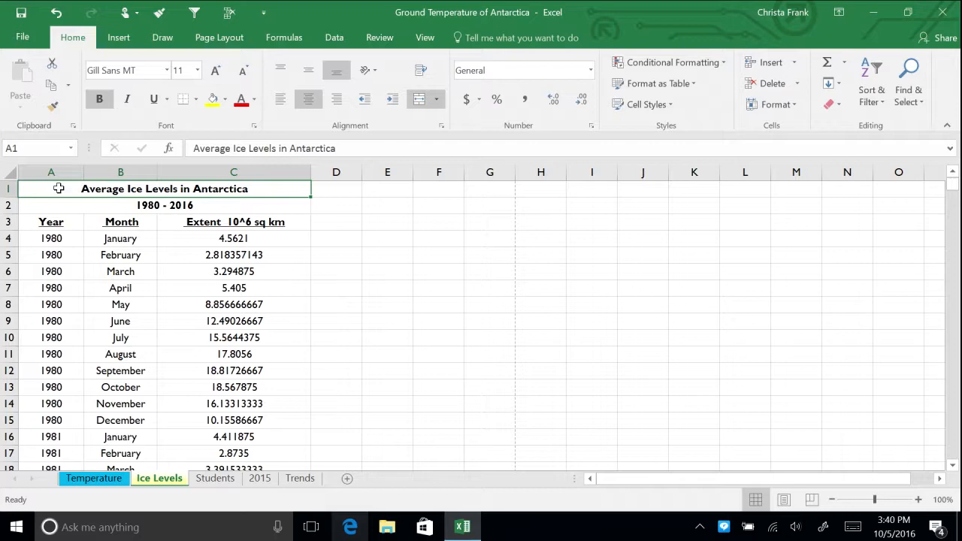
{"action": "scroll", "scroll_direction": "down", "scroll_amount": 3}
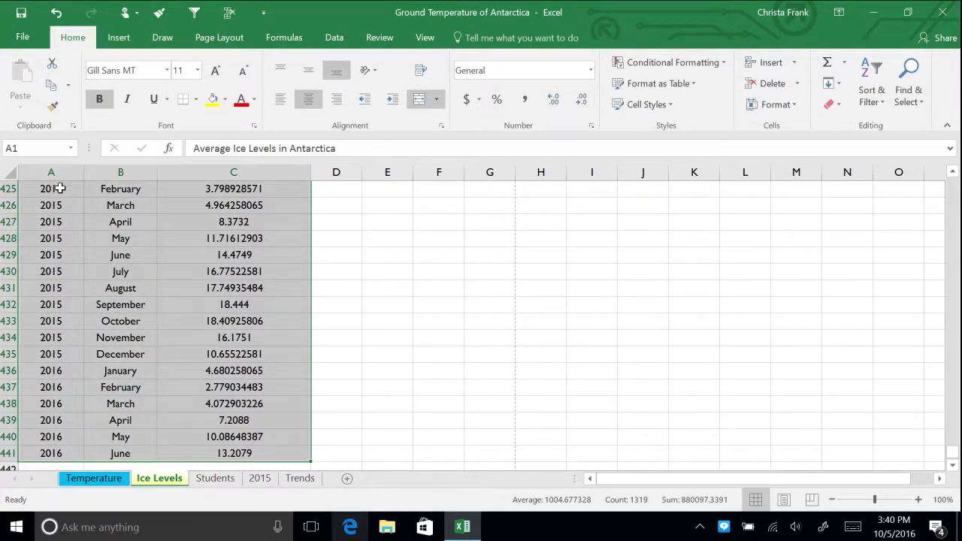
{"action": "scroll", "scroll_direction": "up", "scroll_amount": 3}
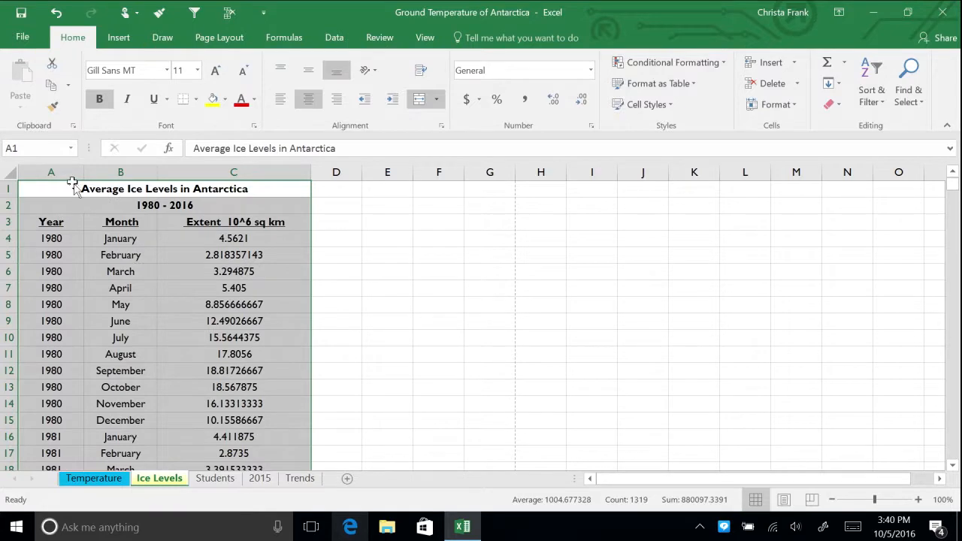
{"action": "left_click", "coordinate": [167, 71]}
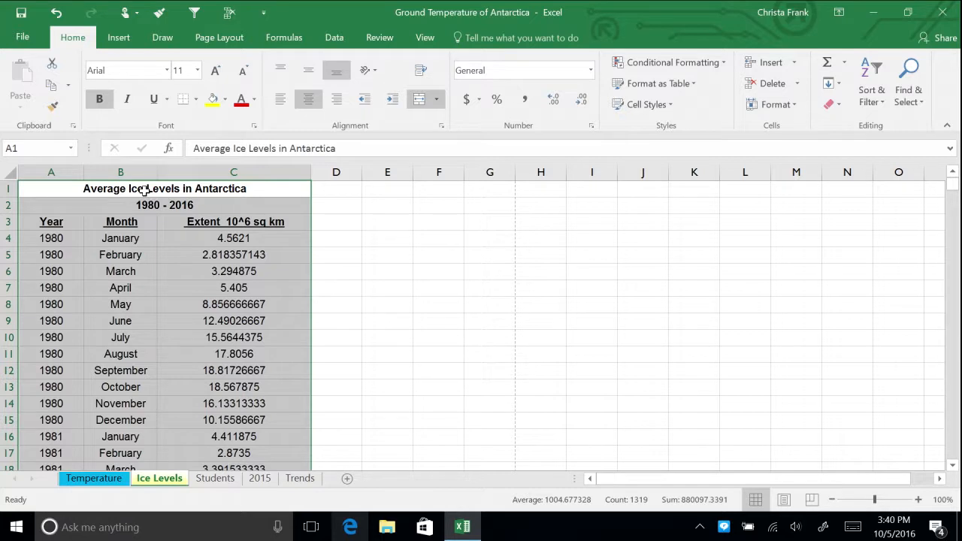
{"action": "mouse_move", "coordinate": [214, 100]}
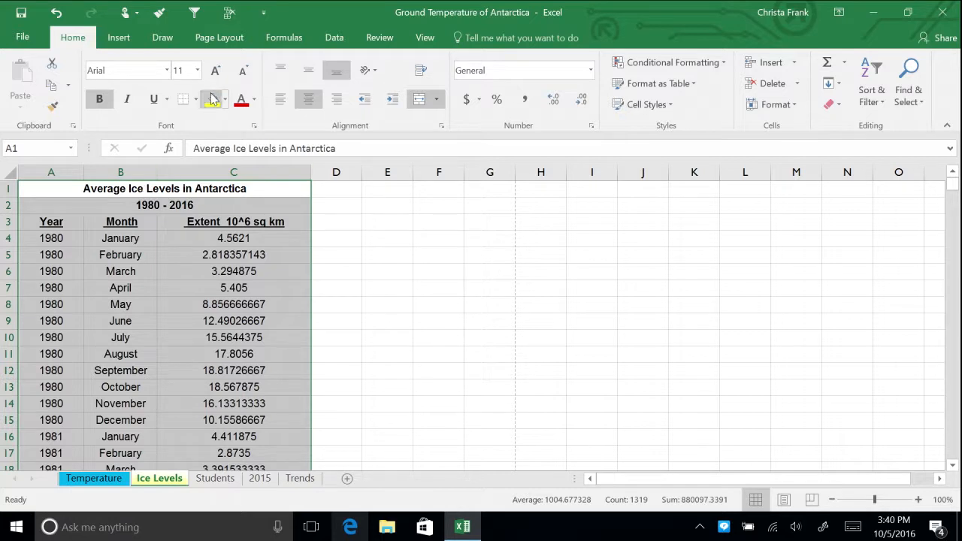
{"action": "mouse_move", "coordinate": [242, 70]}
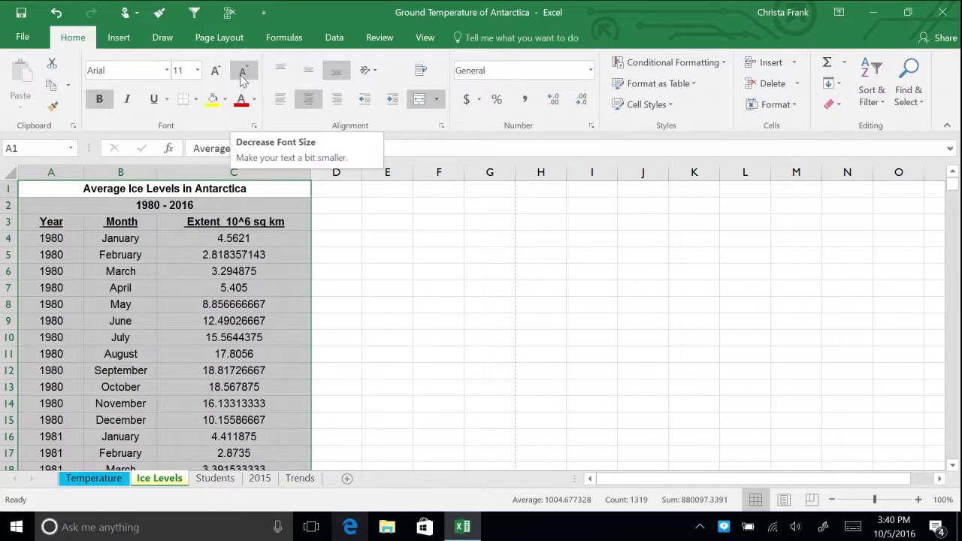
{"action": "left_click", "coordinate": [242, 70]}
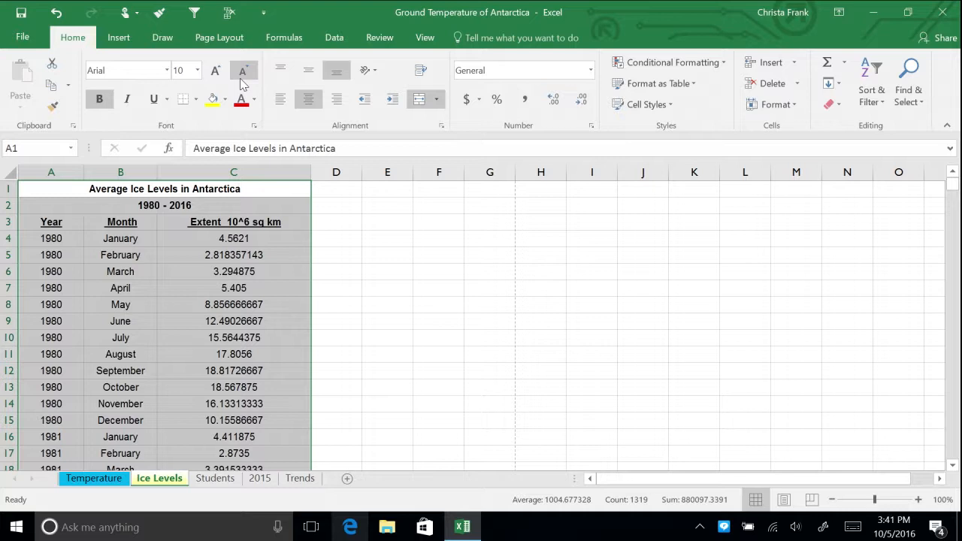
{"action": "mouse_move", "coordinate": [215, 71]}
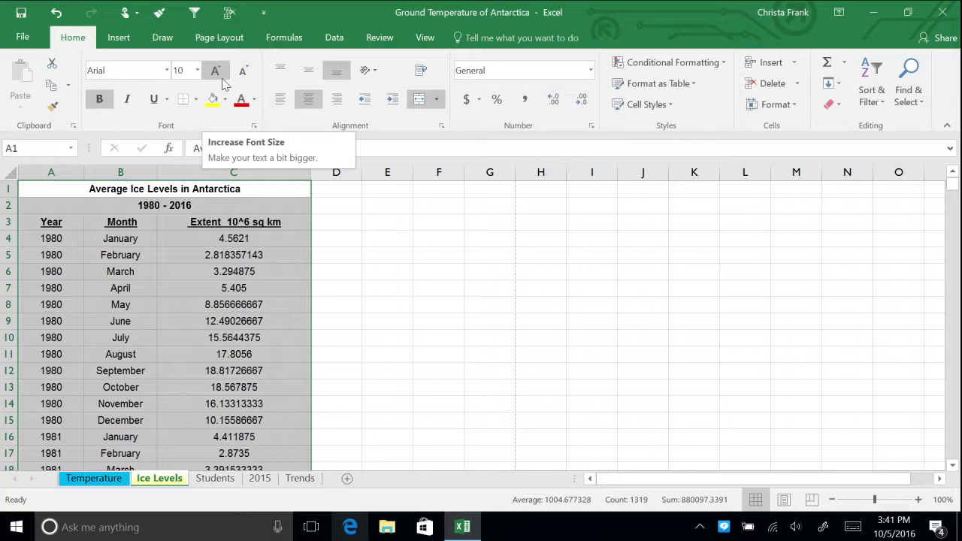
{"action": "left_click", "coordinate": [51, 190]}
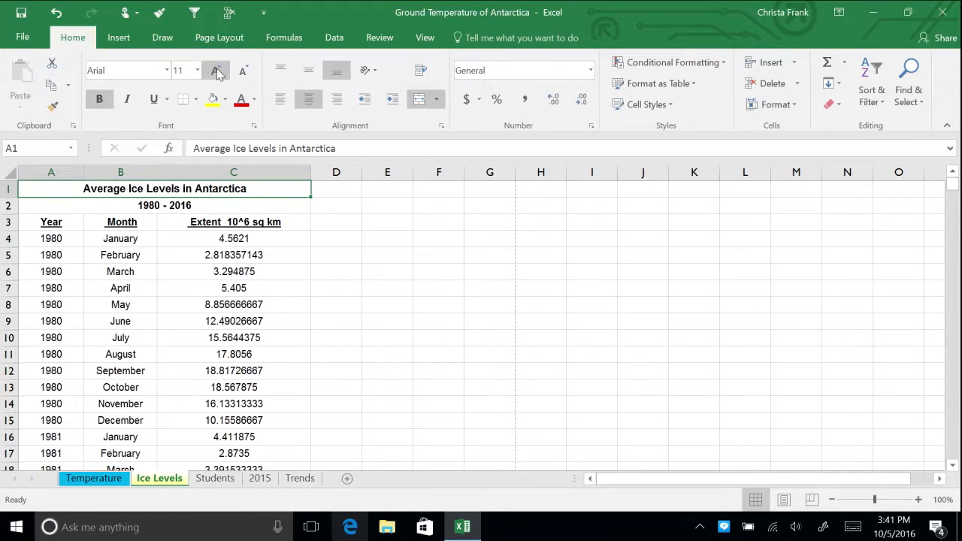
{"action": "left_click", "coordinate": [216, 71]}
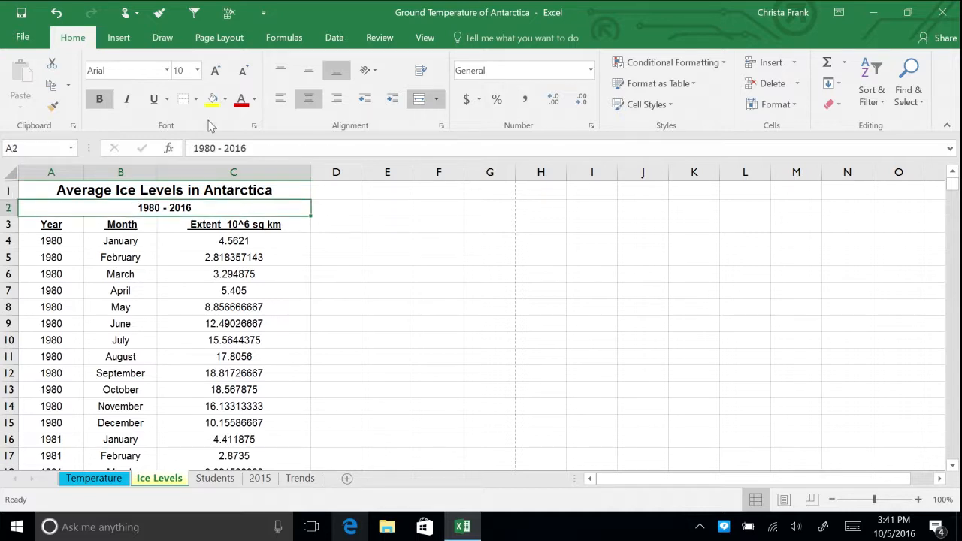
{"action": "left_click", "coordinate": [198, 70]}
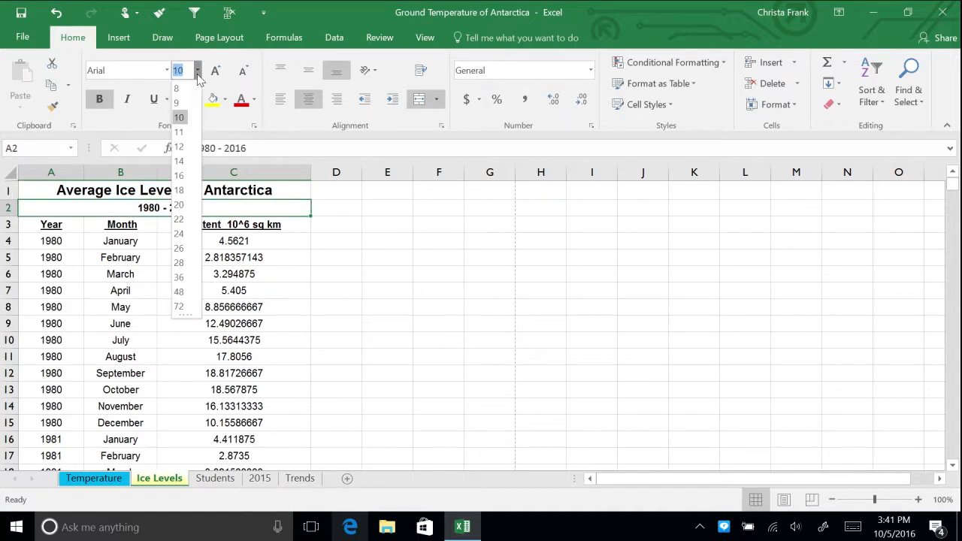
{"action": "left_click", "coordinate": [179, 148]}
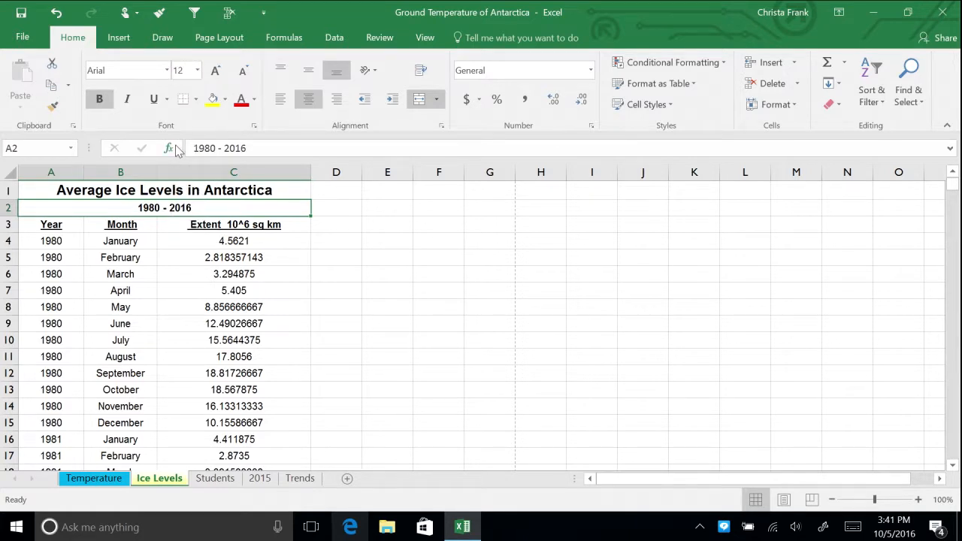
{"action": "mouse_move", "coordinate": [262, 220]}
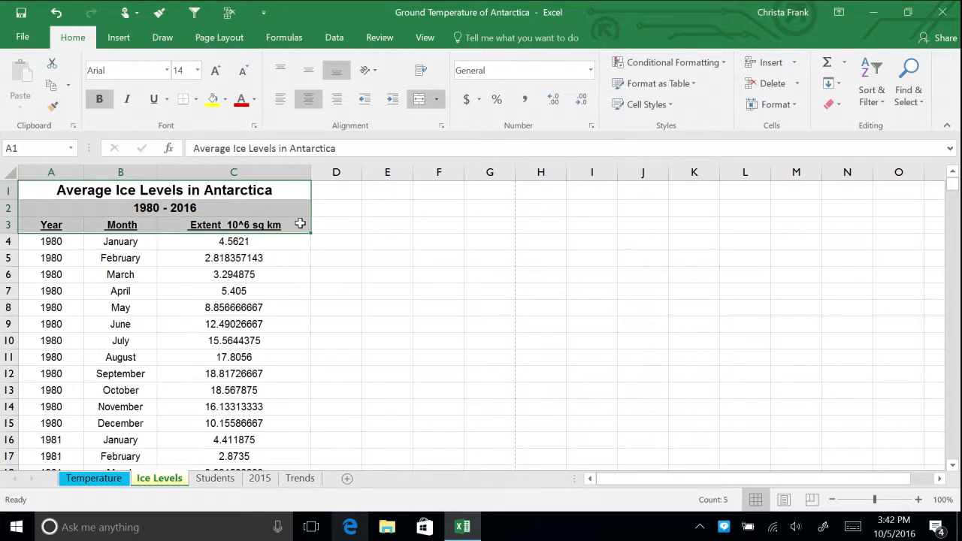
{"action": "mouse_move", "coordinate": [259, 111]}
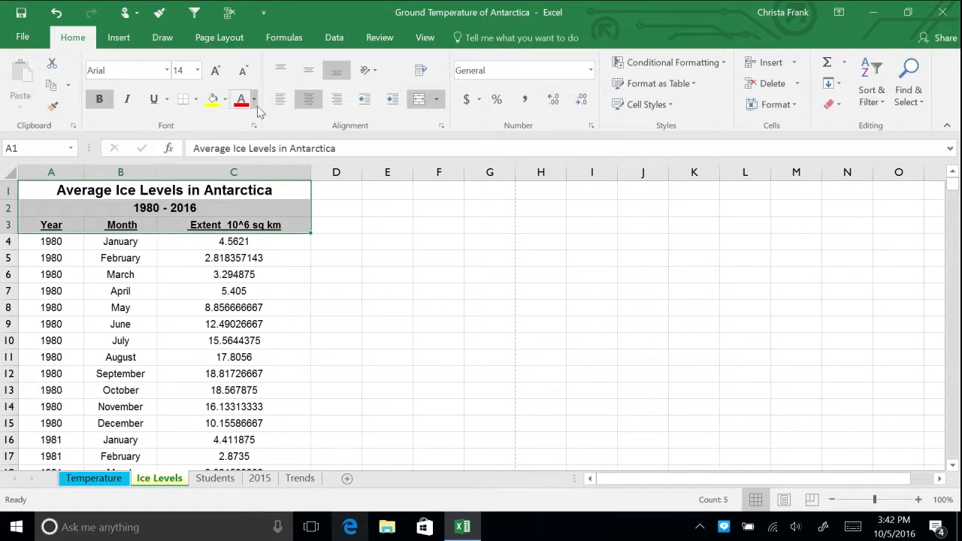
- Colour the title, subtitle and column headers in A1:C3 teal
{"action": "left_click", "coordinate": [252, 99]}
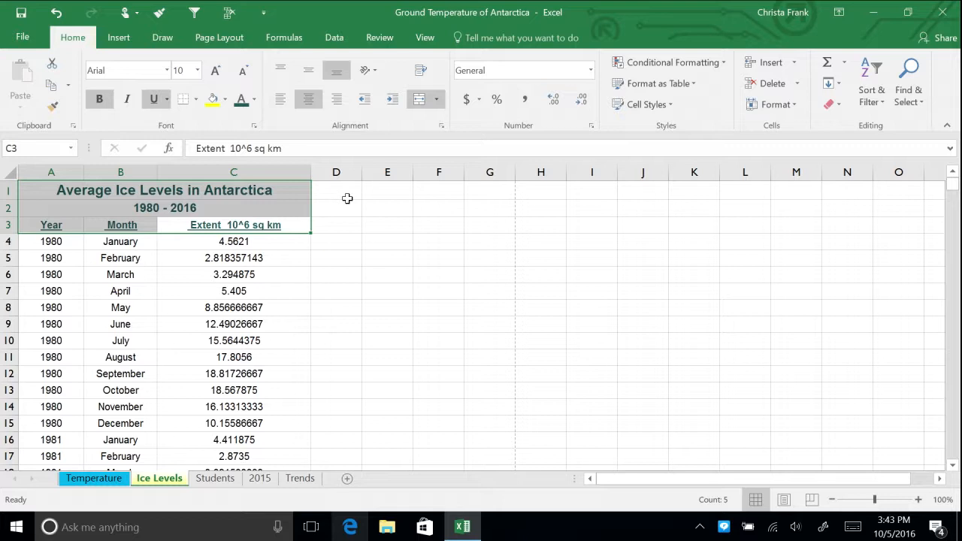
{"action": "left_click", "coordinate": [100, 99]}
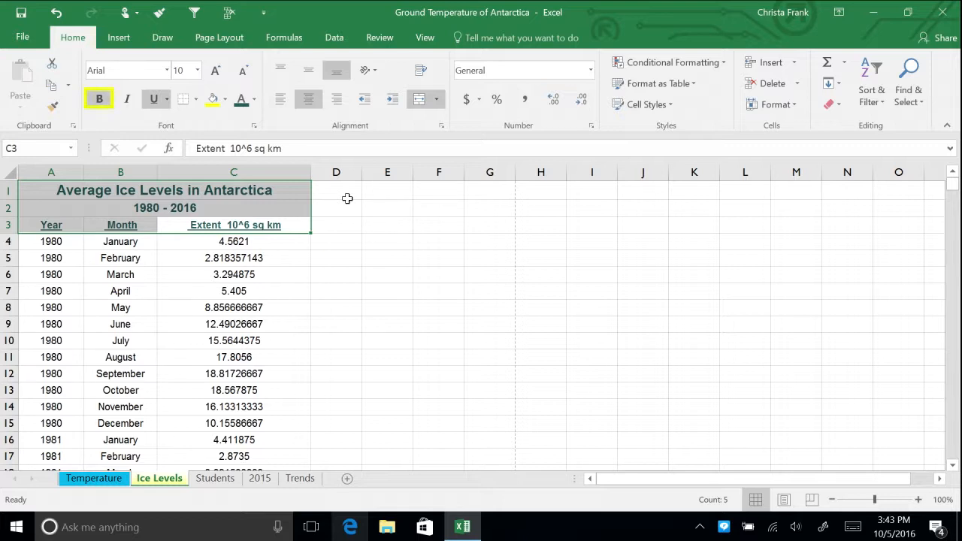
{"action": "left_click", "coordinate": [153, 100]}
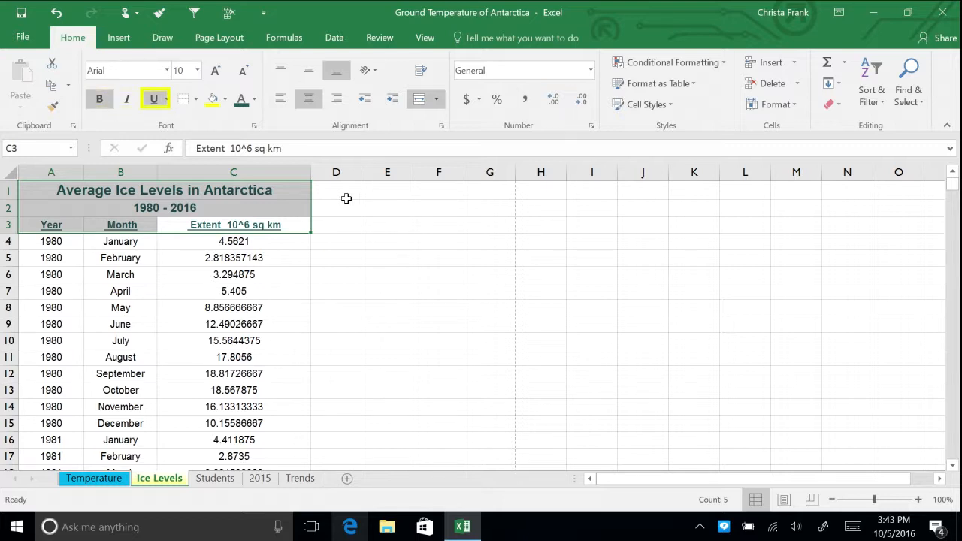
{"action": "left_click", "coordinate": [153, 100]}
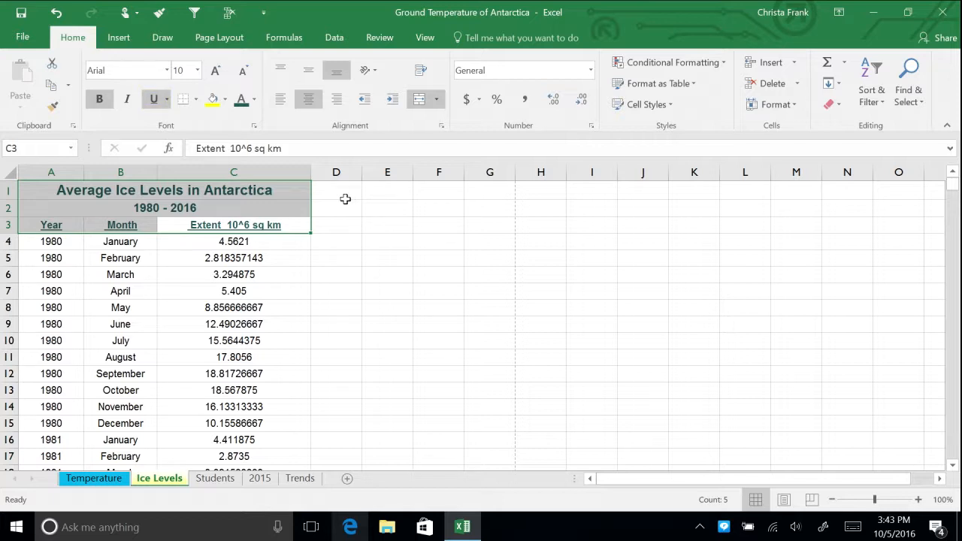
{"action": "mouse_move", "coordinate": [328, 223]}
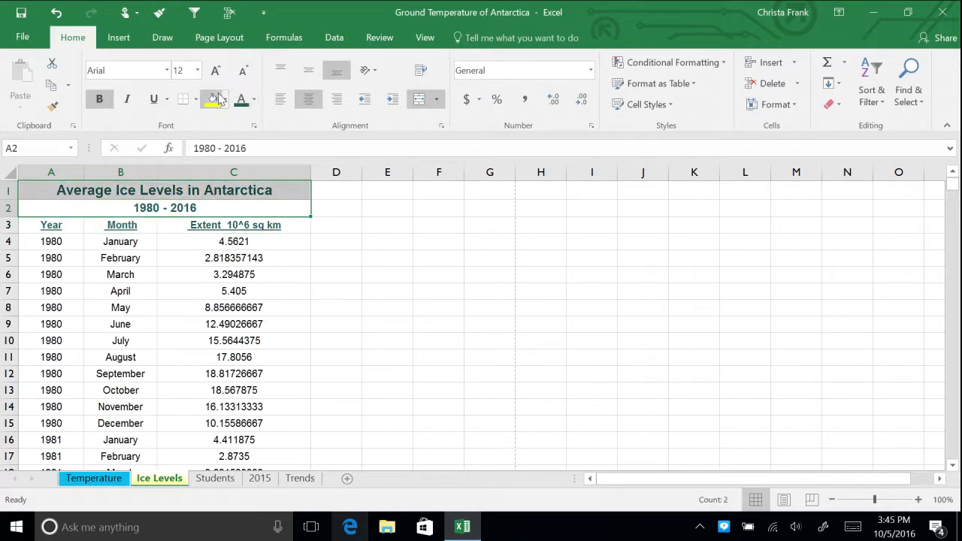
- Fill the title rows A1:C2 light teal and the header row A3:C3 a deeper teal
{"action": "left_click", "coordinate": [225, 99]}
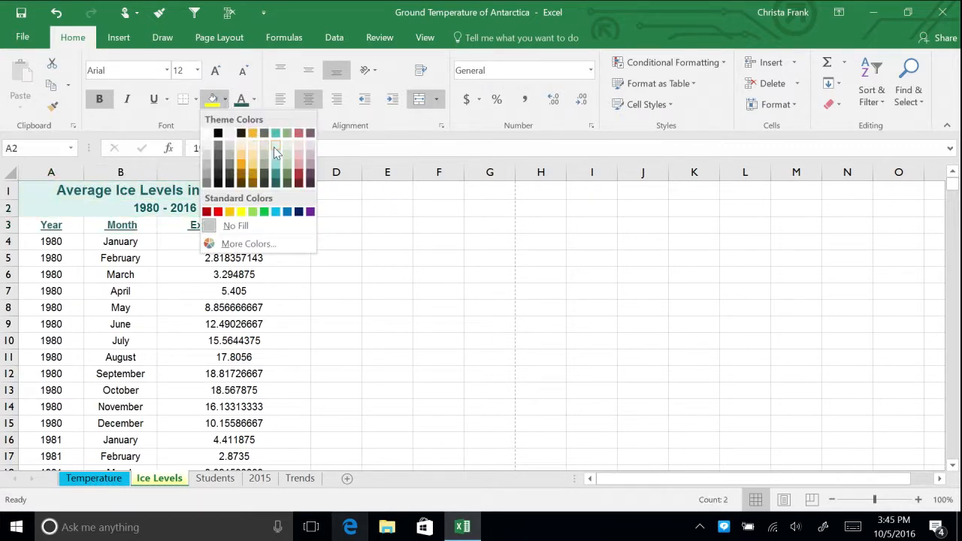
{"action": "left_click", "coordinate": [275, 148]}
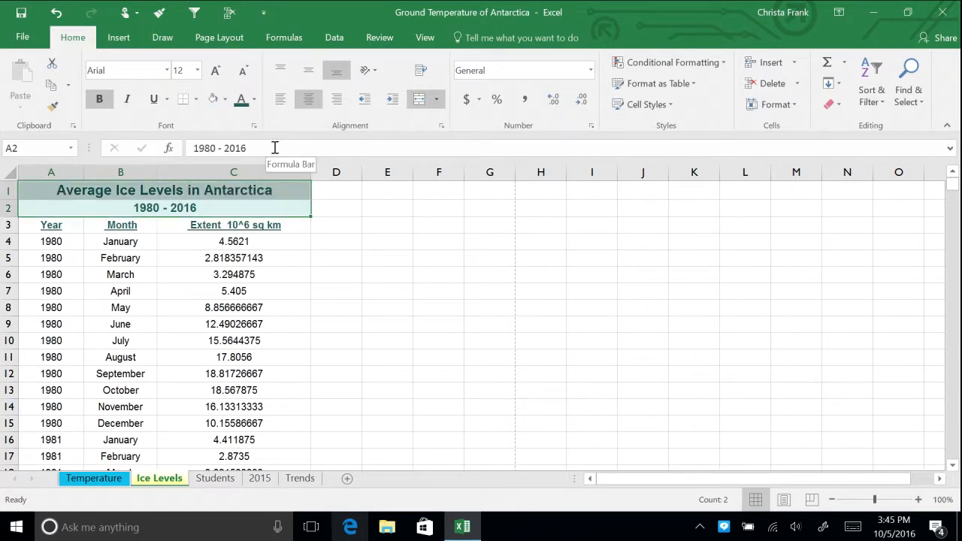
{"action": "mouse_move", "coordinate": [287, 221]}
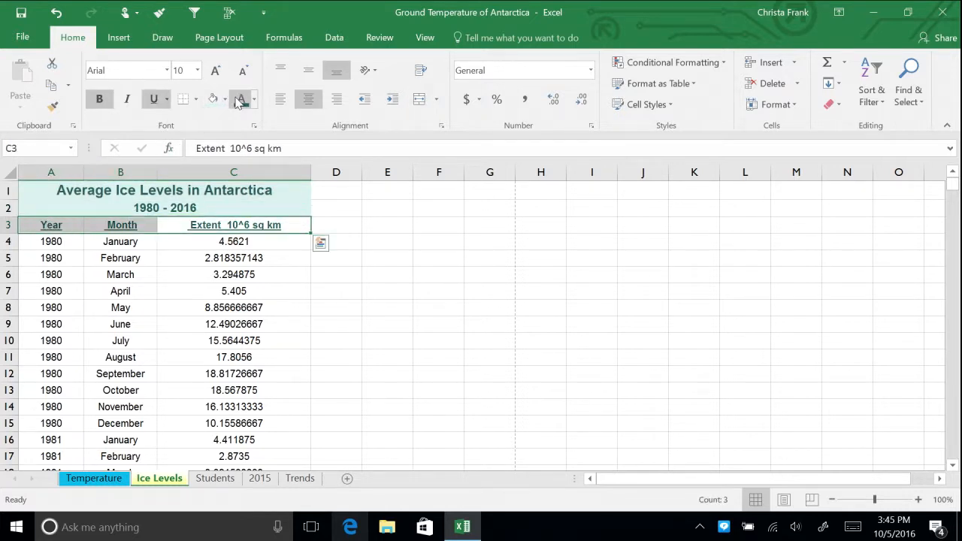
{"action": "left_click", "coordinate": [249, 100]}
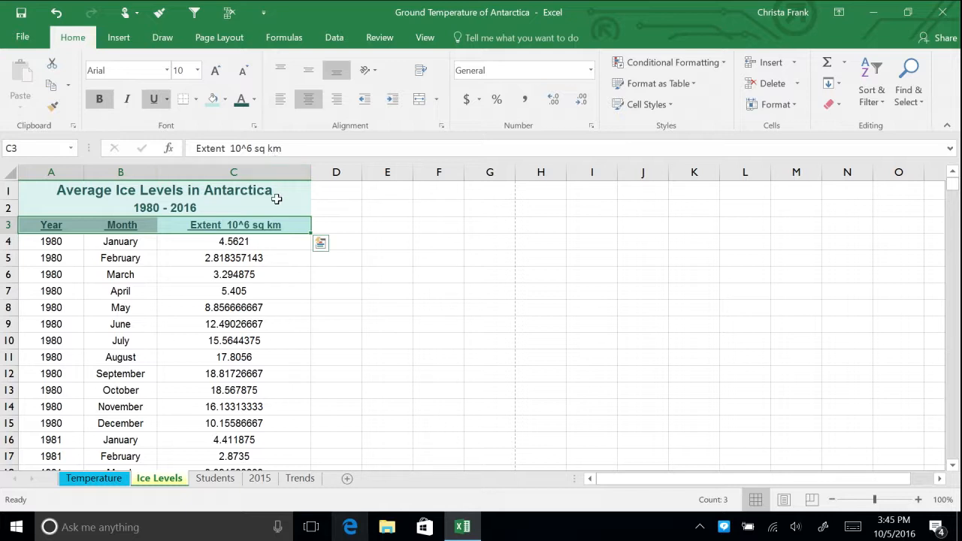
{"action": "left_click", "coordinate": [333, 189]}
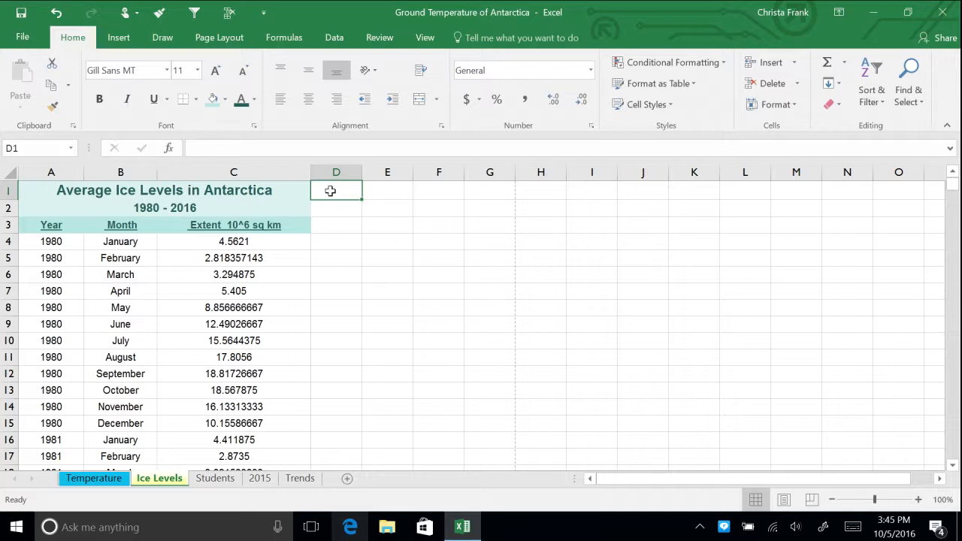
{"action": "mouse_move", "coordinate": [523, 70]}
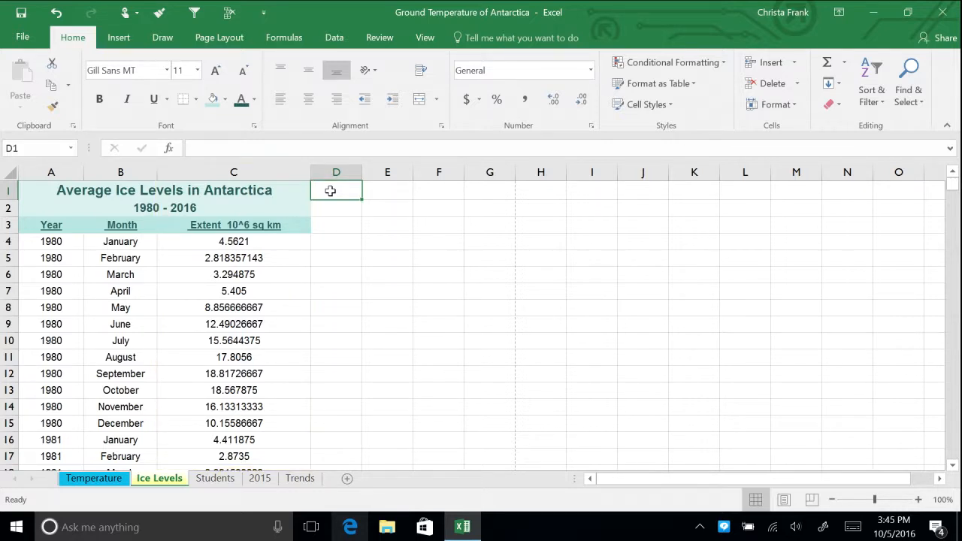
- Format column C extent values as Number with three decimal places
{"action": "left_click", "coordinate": [233, 172]}
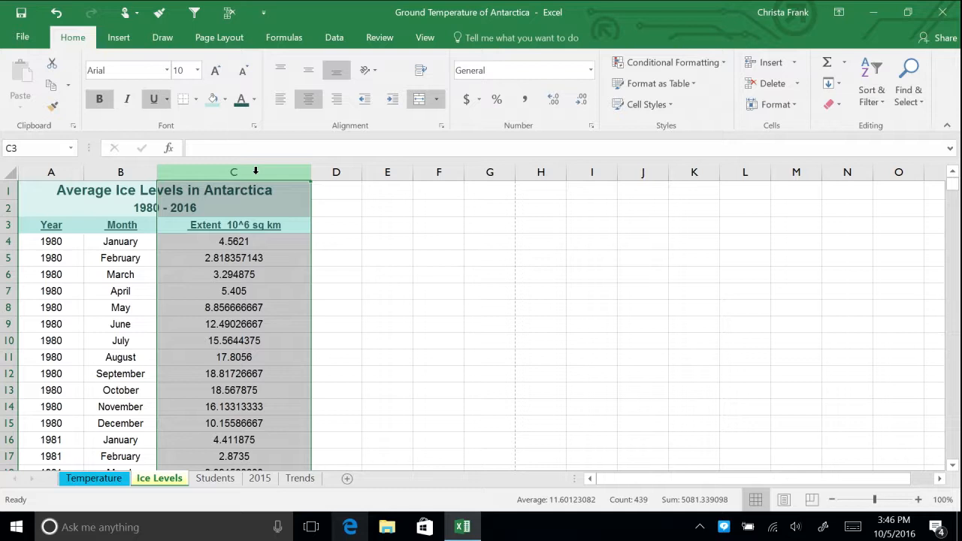
{"action": "mouse_move", "coordinate": [588, 70]}
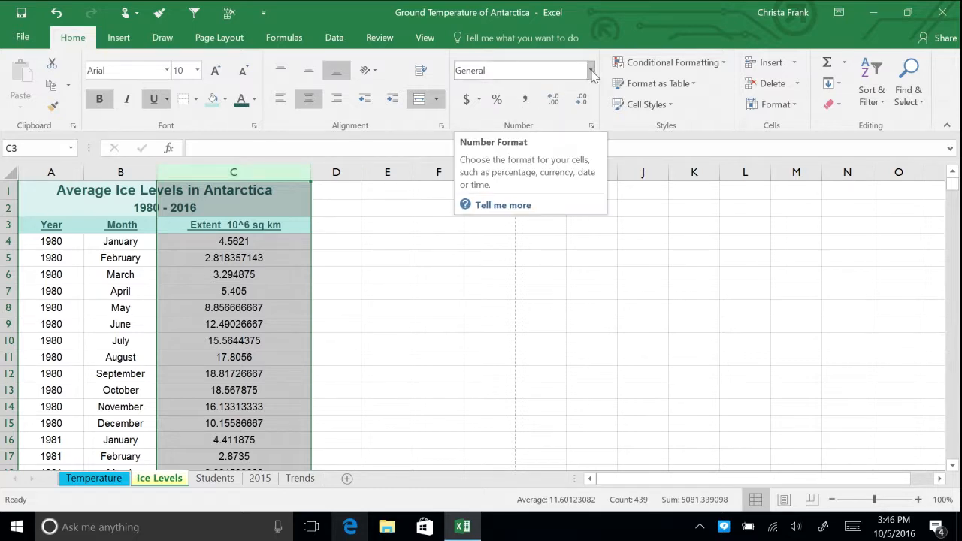
{"action": "left_click", "coordinate": [589, 71]}
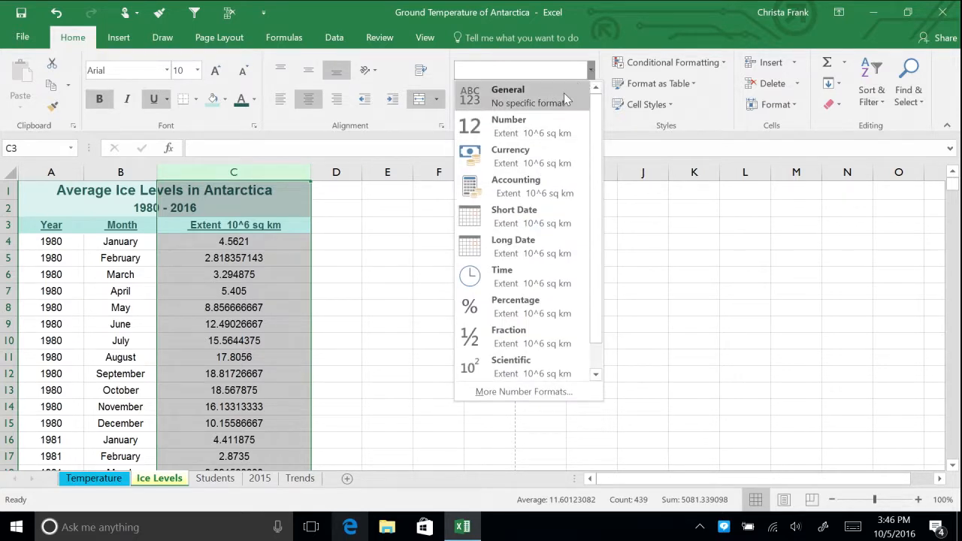
{"action": "left_click", "coordinate": [508, 127]}
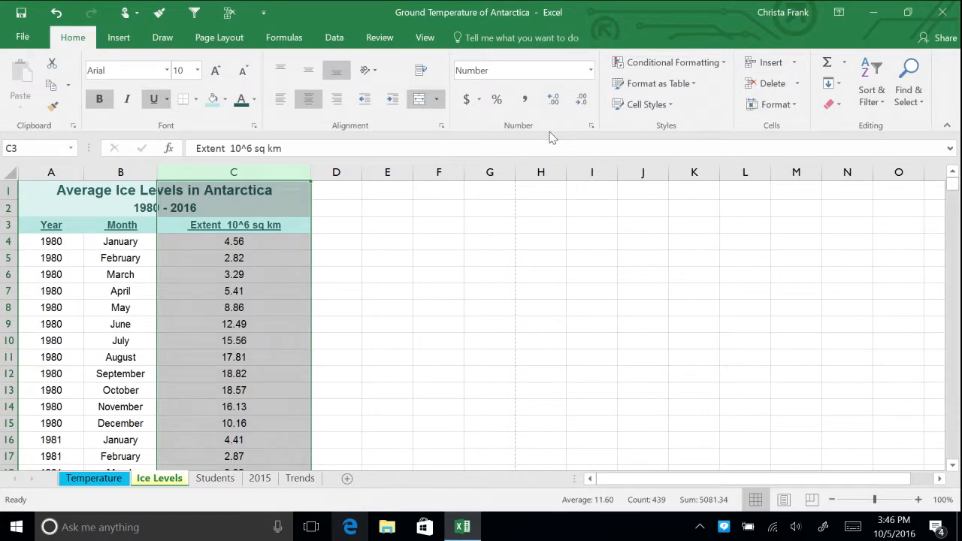
{"action": "mouse_move", "coordinate": [498, 133]}
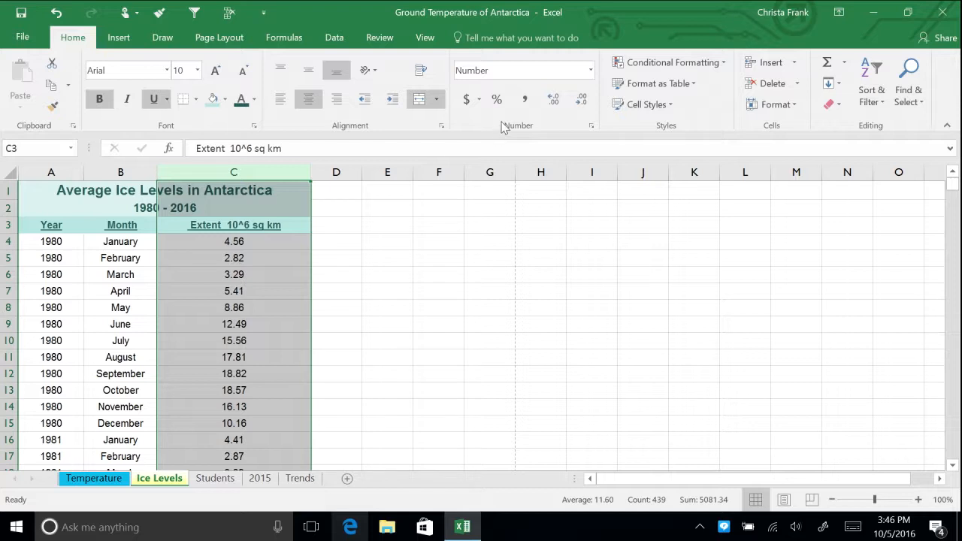
{"action": "mouse_move", "coordinate": [553, 100]}
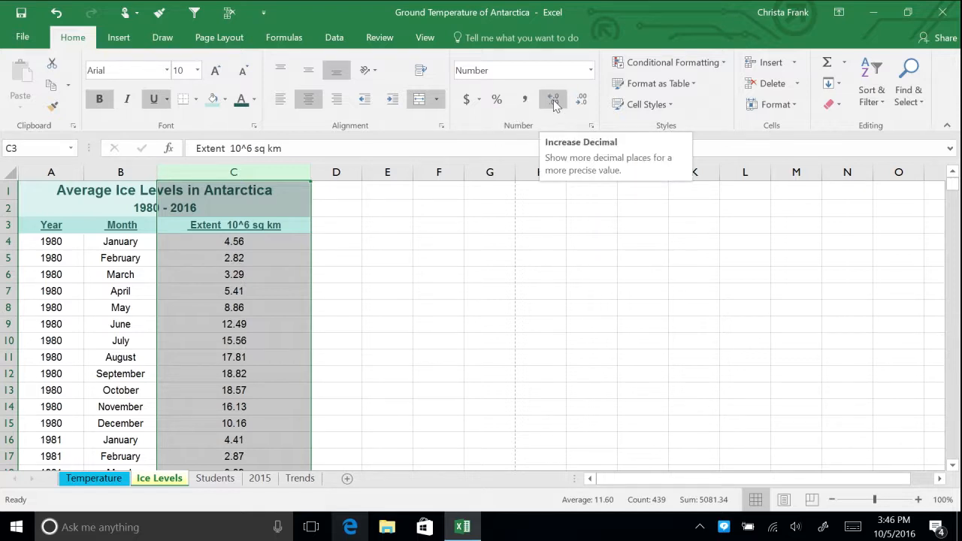
{"action": "left_click", "coordinate": [553, 97]}
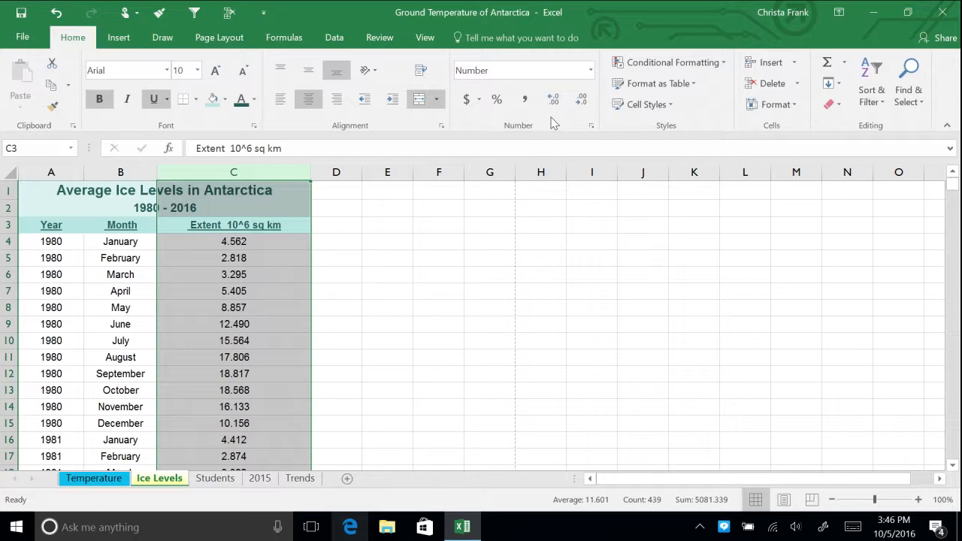
{"action": "mouse_move", "coordinate": [580, 100]}
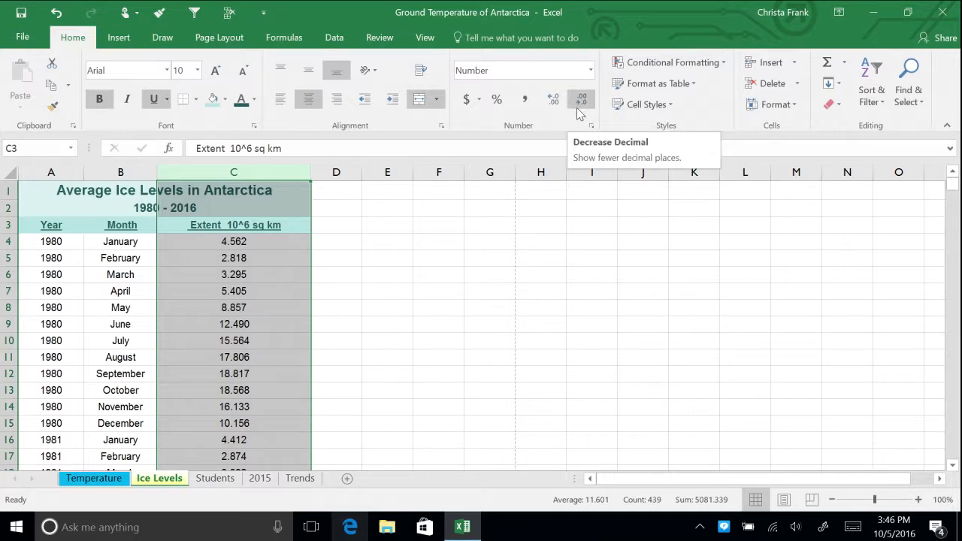
{"action": "mouse_move", "coordinate": [564, 123]}
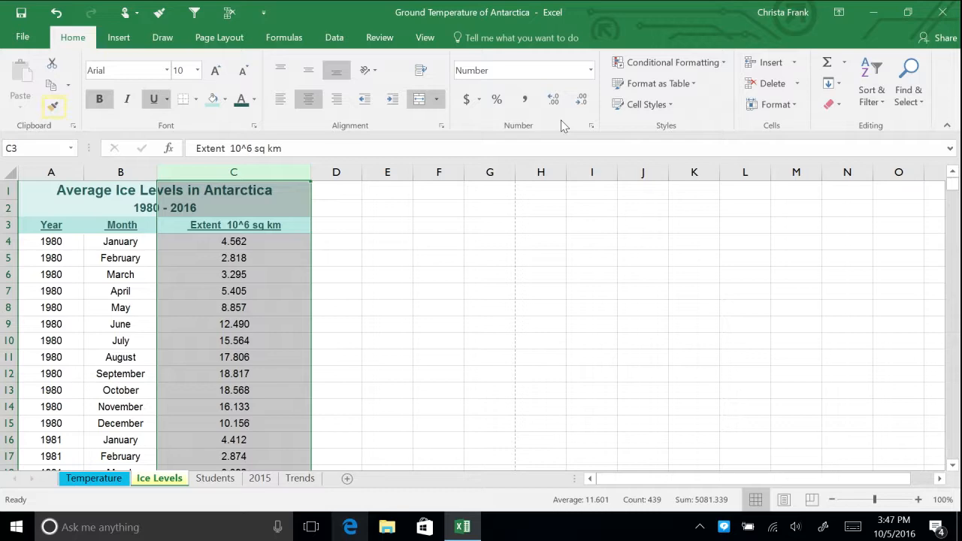
- Format-paint the header row's teal fill down the year cells in column A on Temperature
{"action": "left_click", "coordinate": [93, 478]}
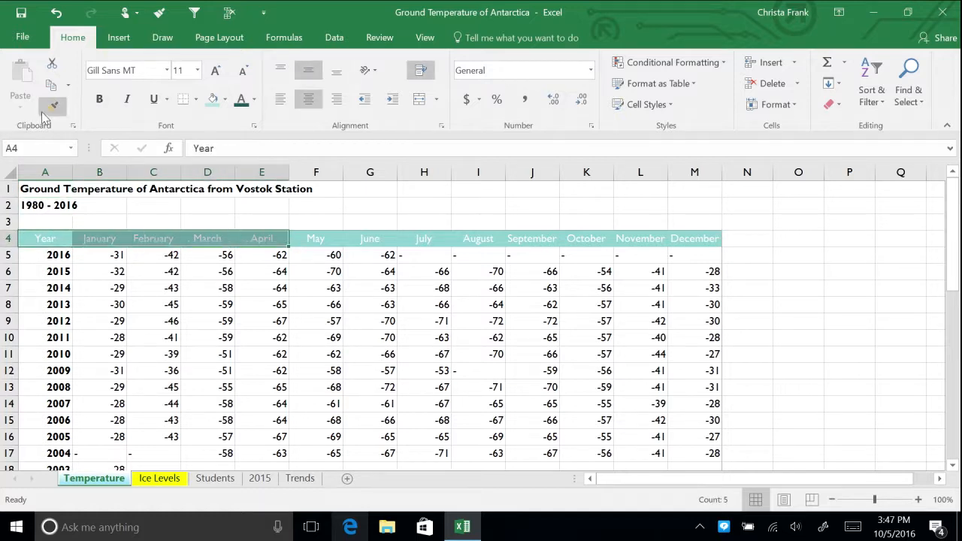
{"action": "left_click", "coordinate": [53, 105]}
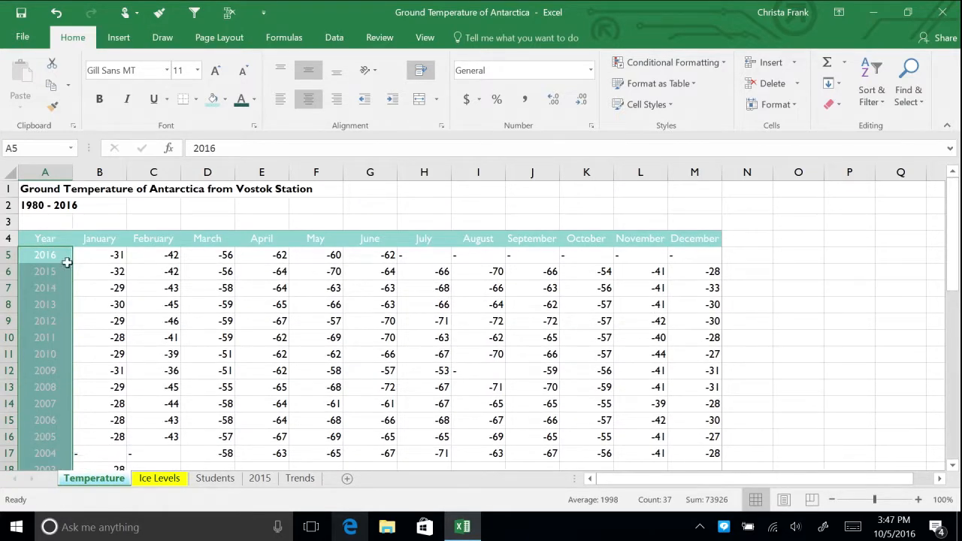
{"action": "left_click", "coordinate": [99, 255]}
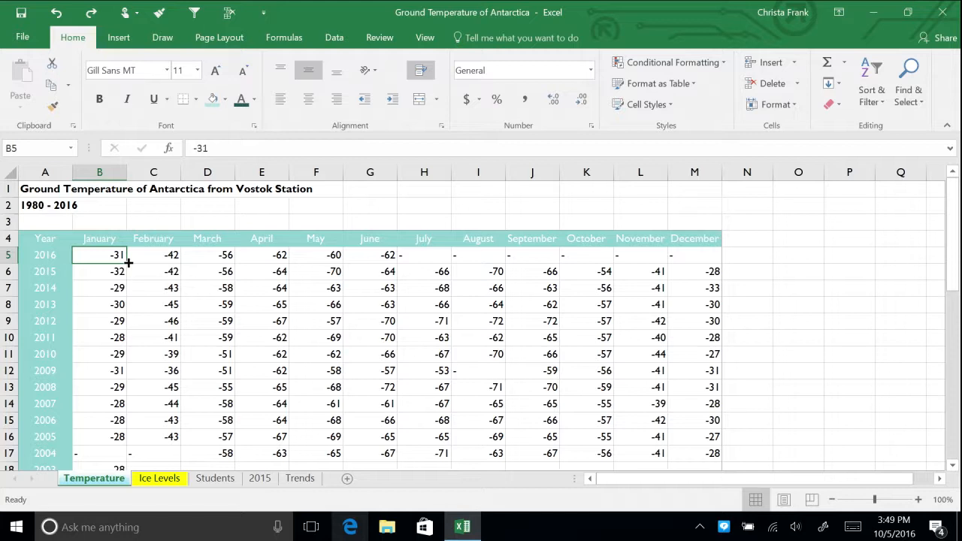
- Wrap the 1980 - 2016 subtitle in A2 onto two lines
{"action": "left_click", "coordinate": [45, 205]}
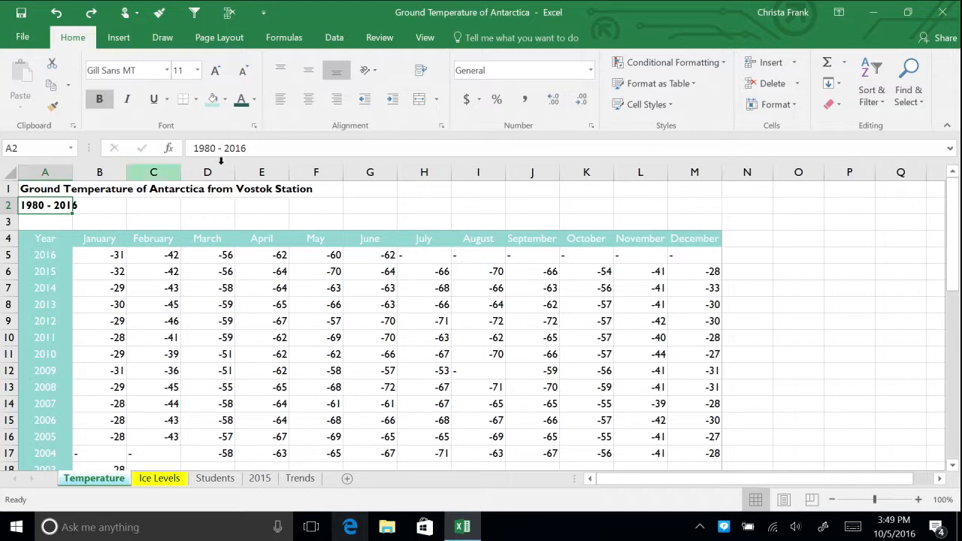
{"action": "left_click", "coordinate": [419, 71]}
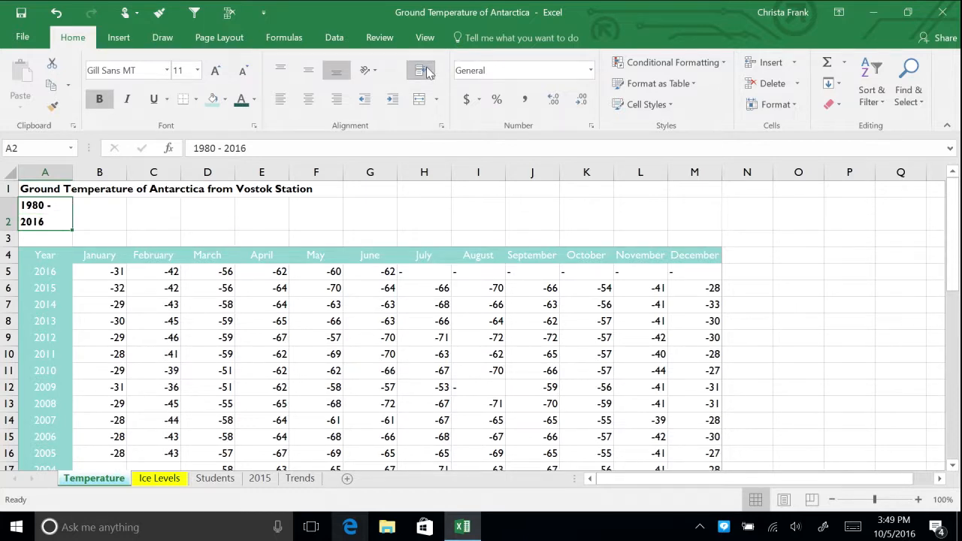